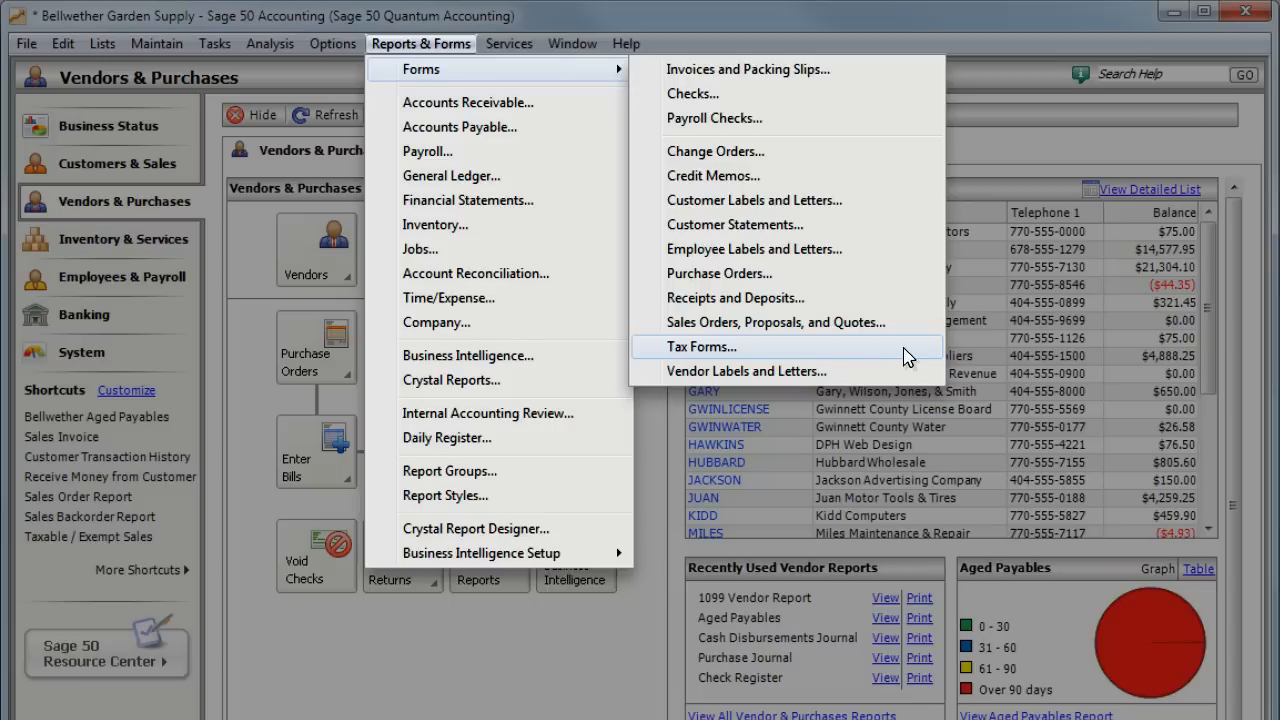
# Step: Dismiss the tax forms selection to return to the Vendors & Purchases page
pyautogui.click(700, 346)
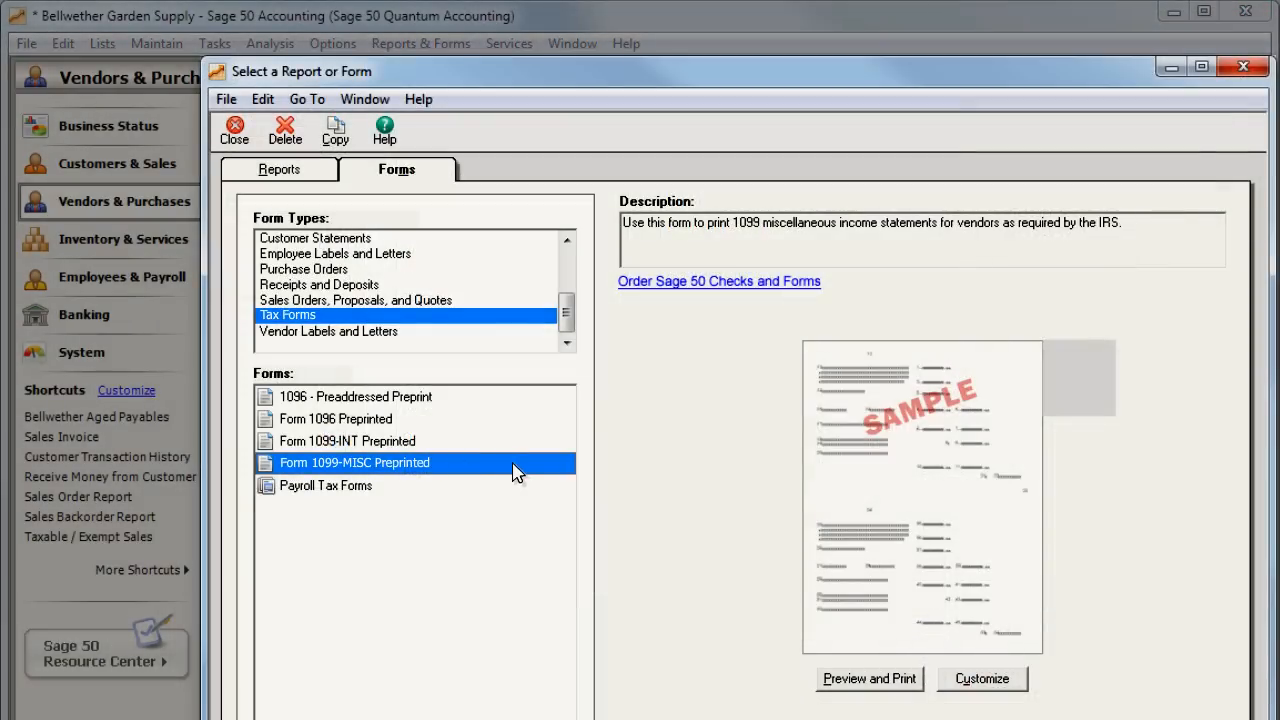
pyautogui.click(868, 680)
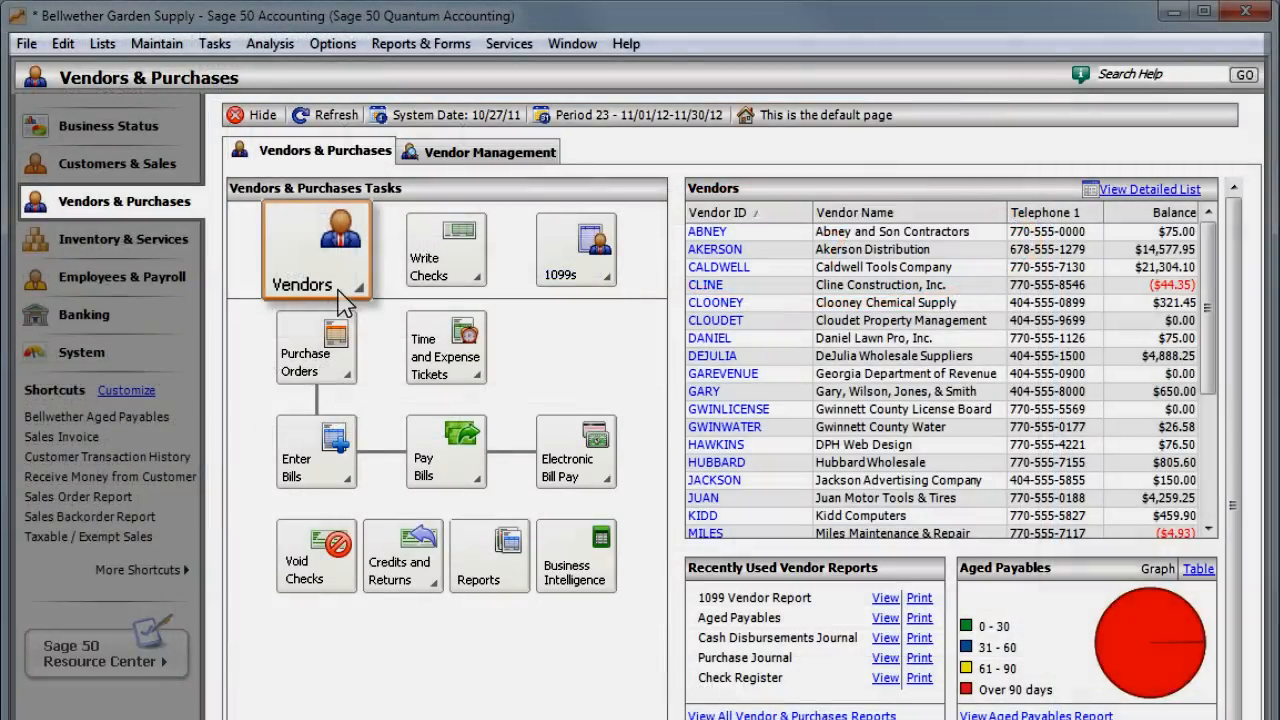
# Step: Set vendor CLOONEY's 1099 Type to Independent Contractor in View and Edit Vendors
pyautogui.click(316, 248)
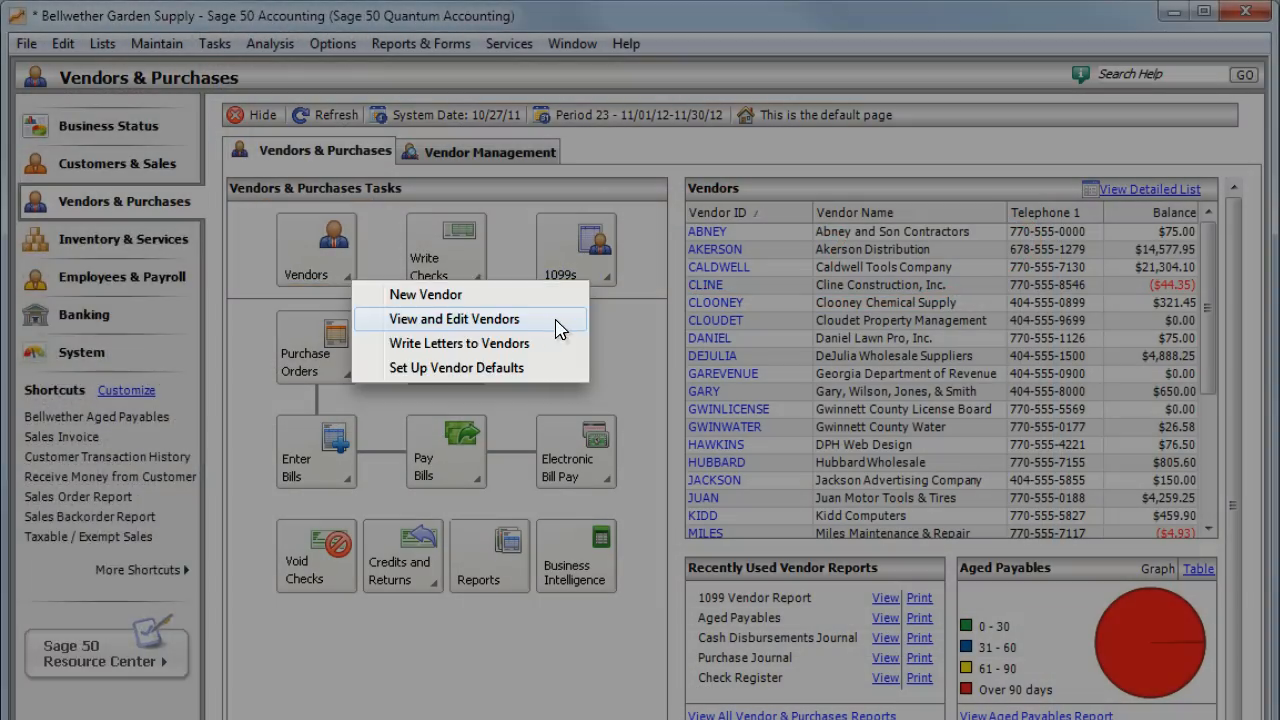
pyautogui.click(468, 318)
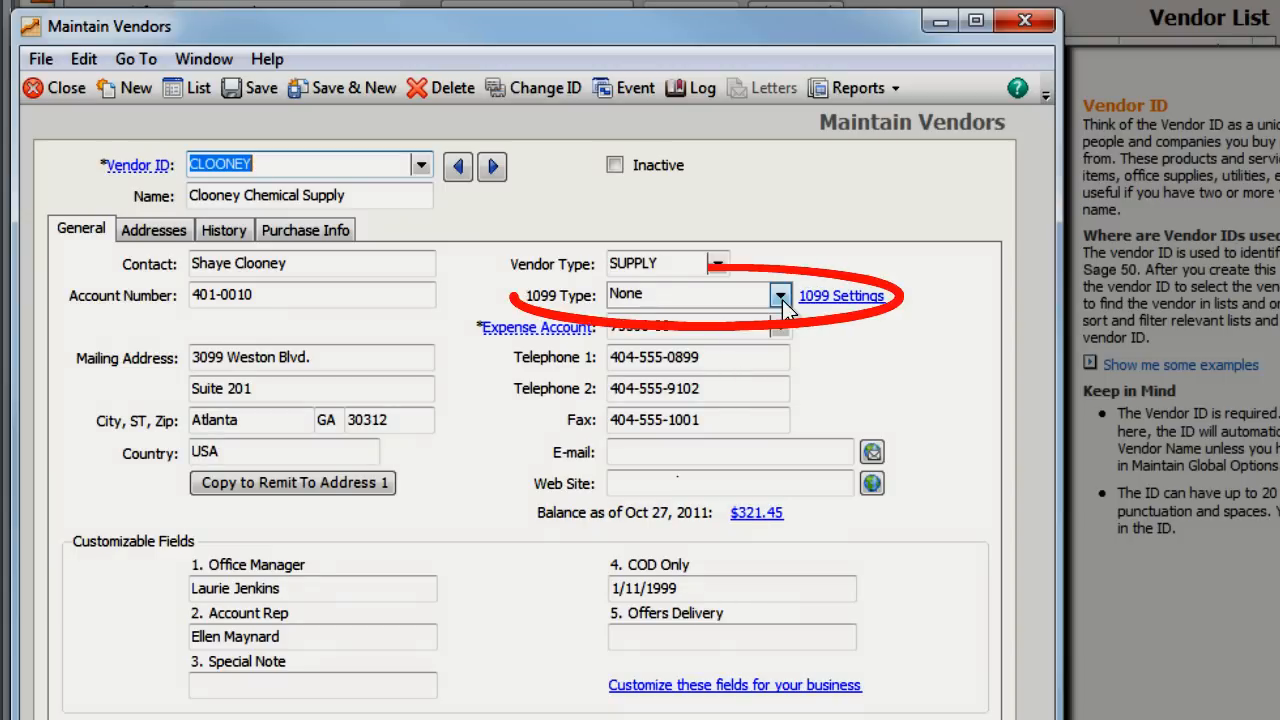
pyautogui.click(780, 296)
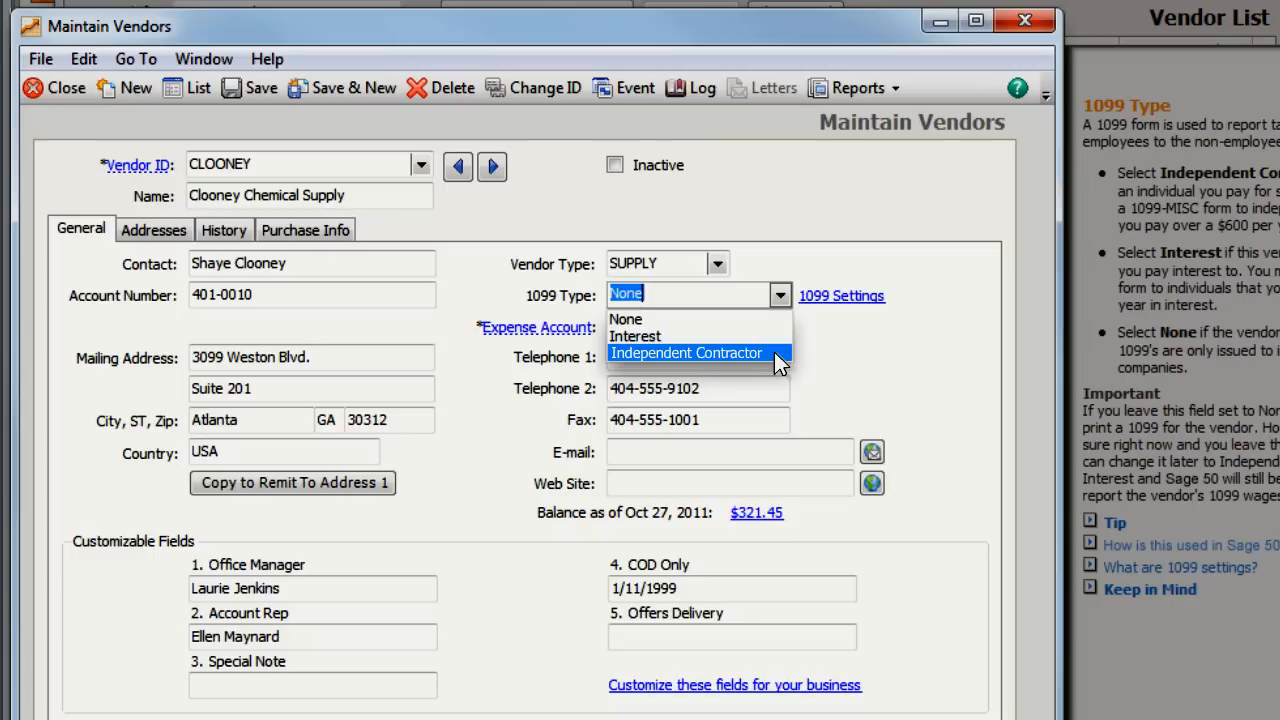
pyautogui.click(688, 352)
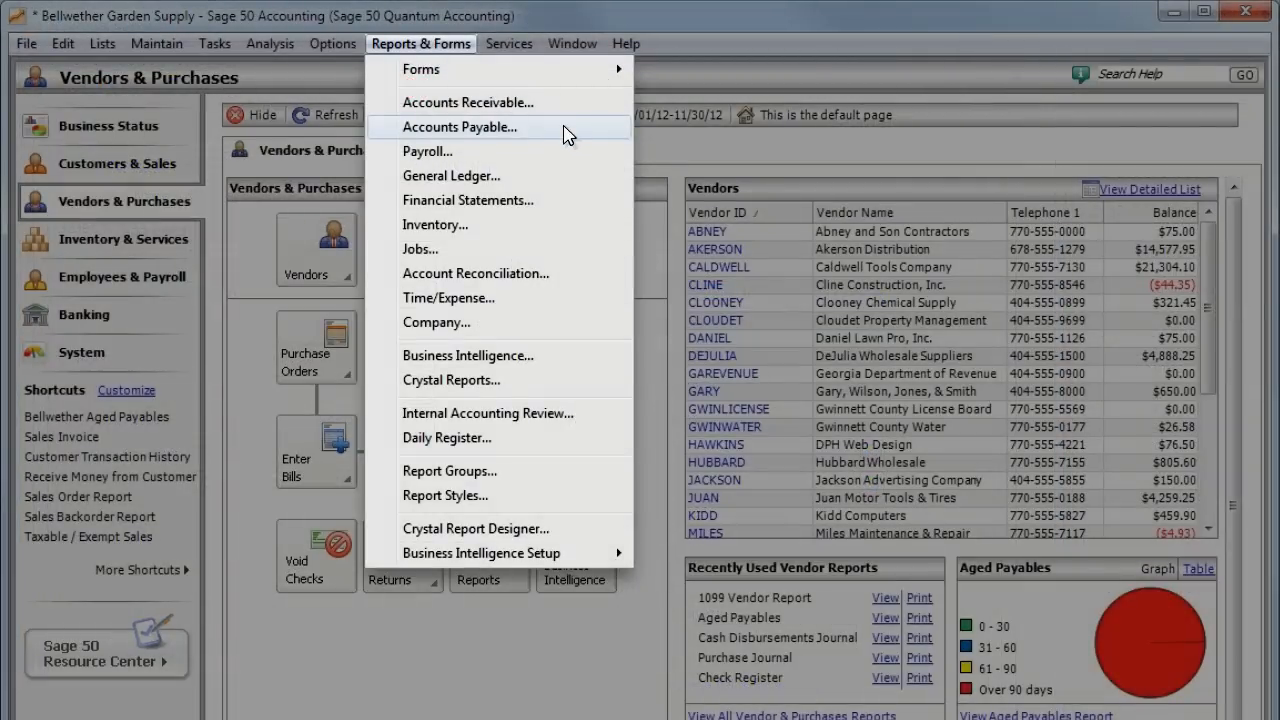
pyautogui.click(460, 128)
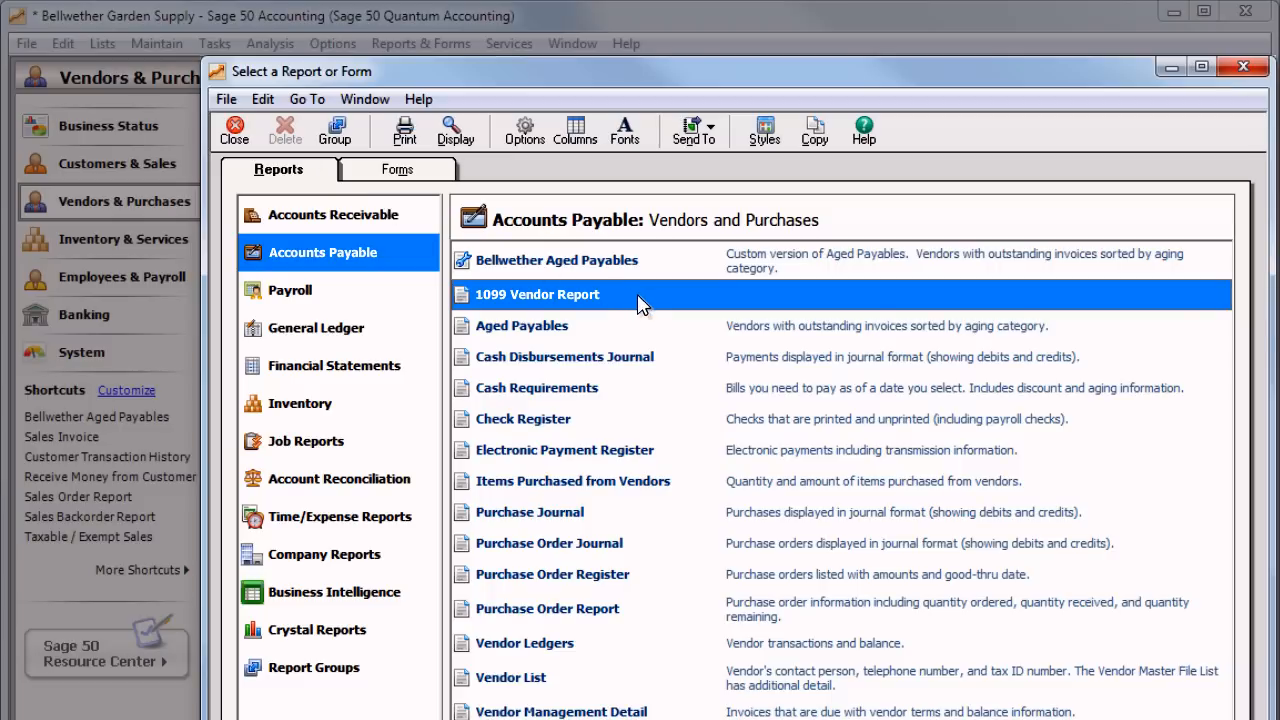
pyautogui.doubleClick(536, 294)
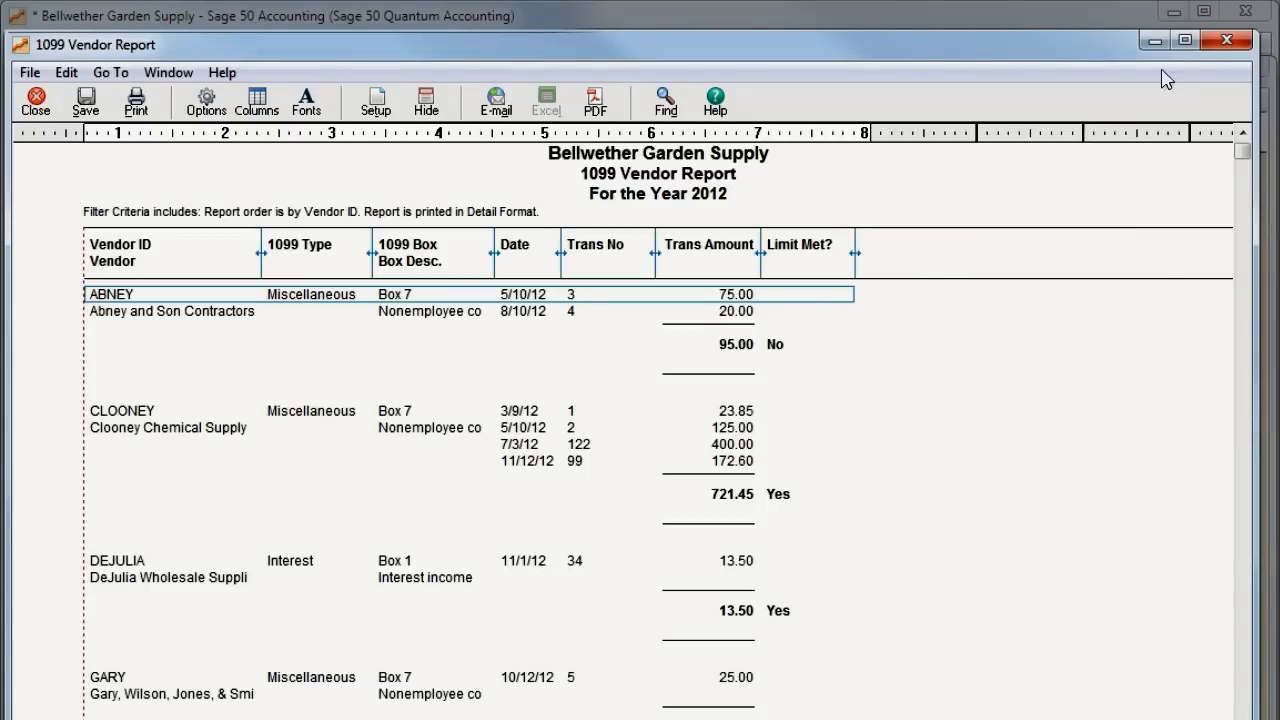
pyautogui.click(28, 96)
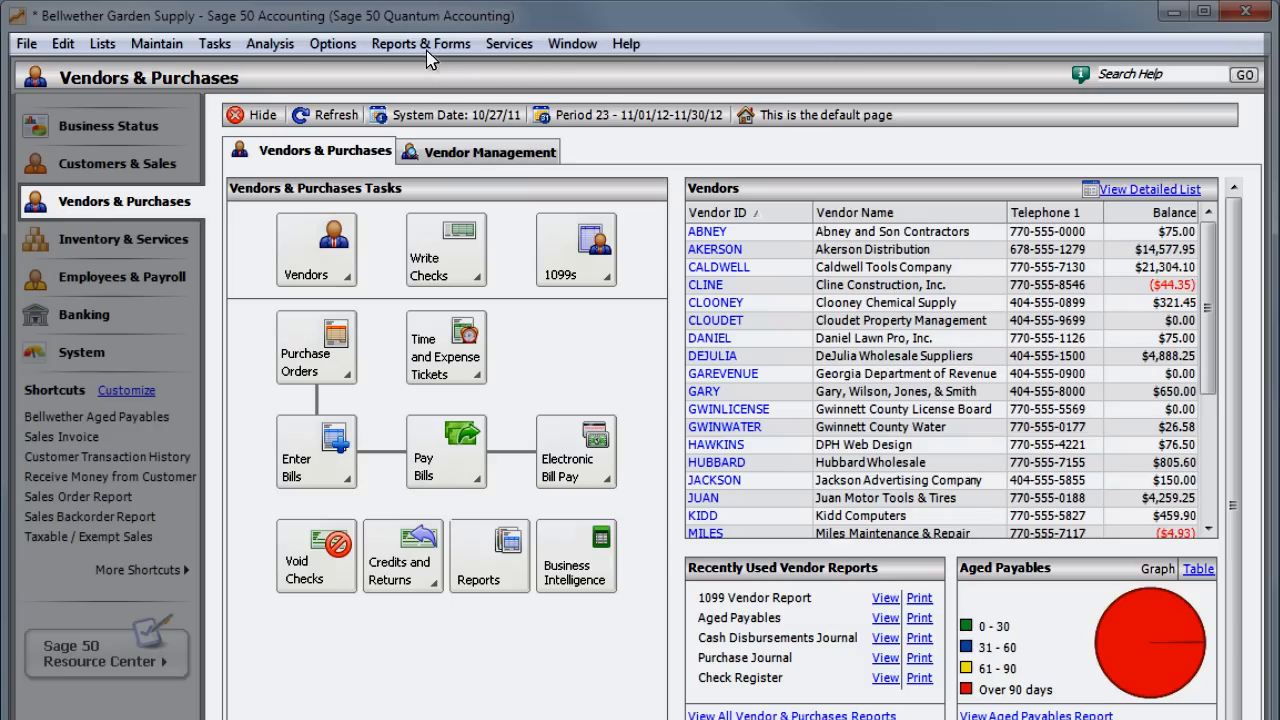
# Step: Start 2012 Form 1099-MISC Preprinted printing and refresh the list so CLOONEY appears
pyautogui.click(422, 44)
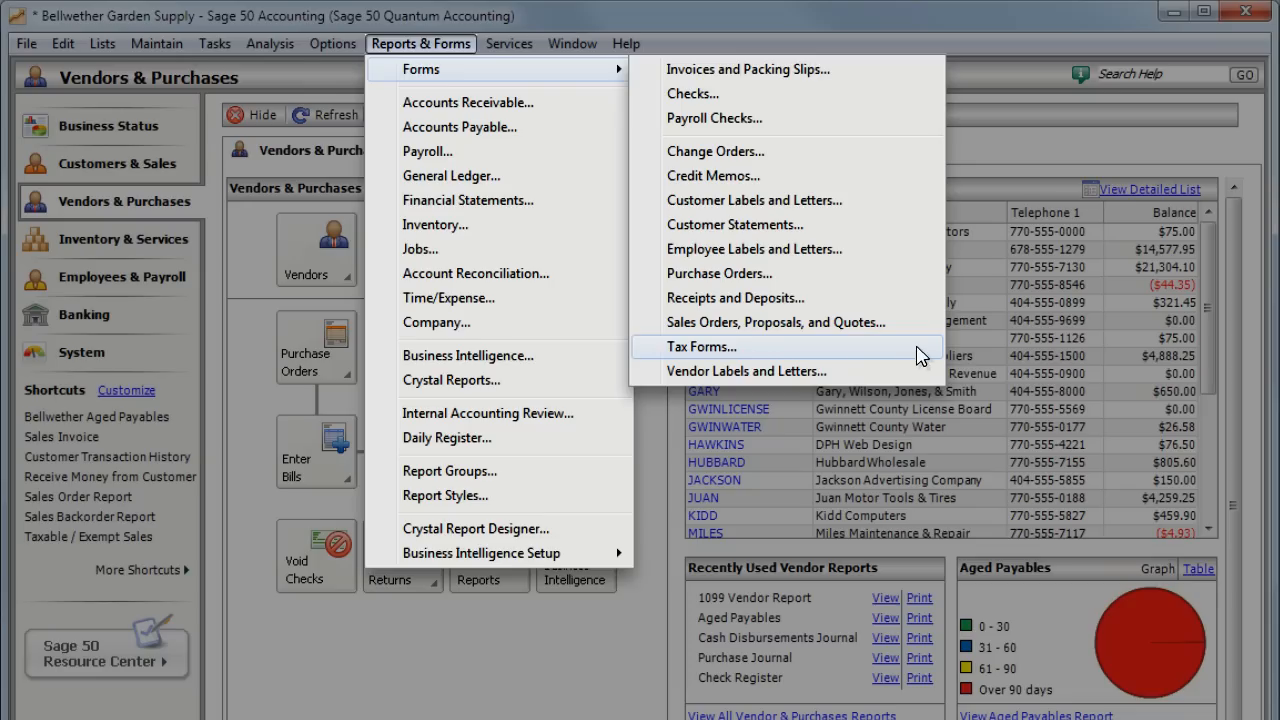
pyautogui.click(692, 346)
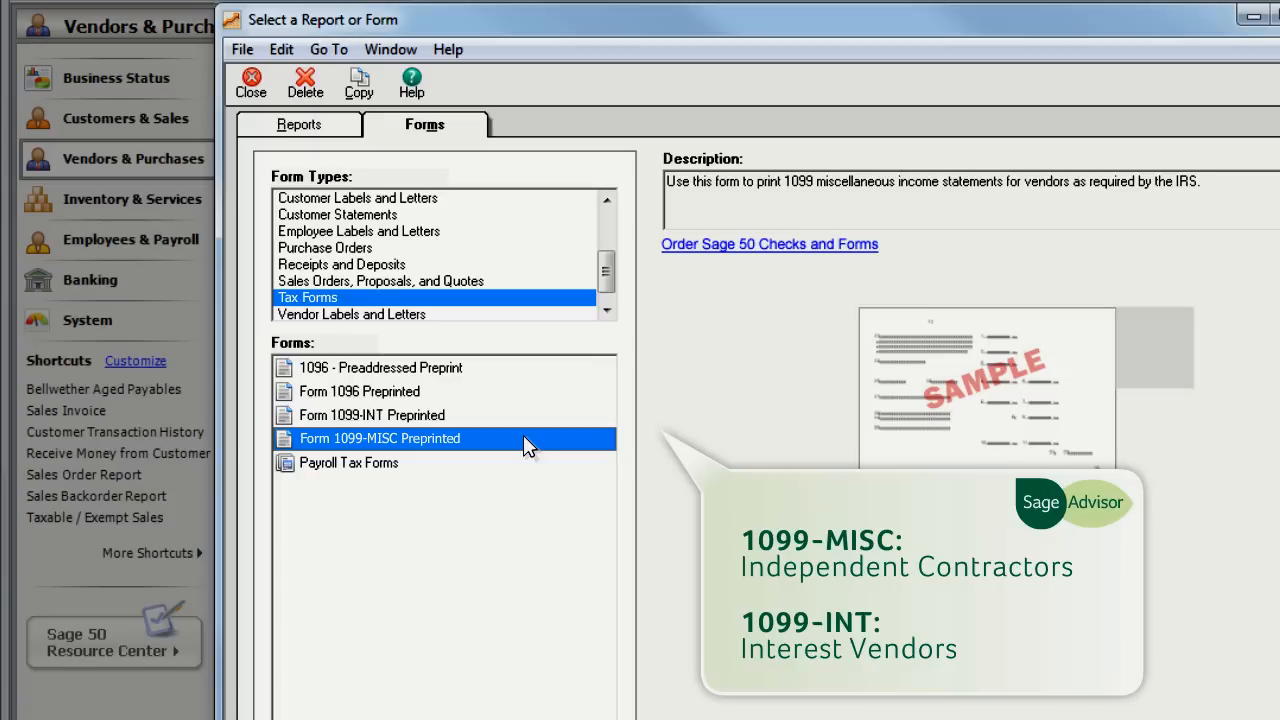
pyautogui.doubleClick(380, 438)
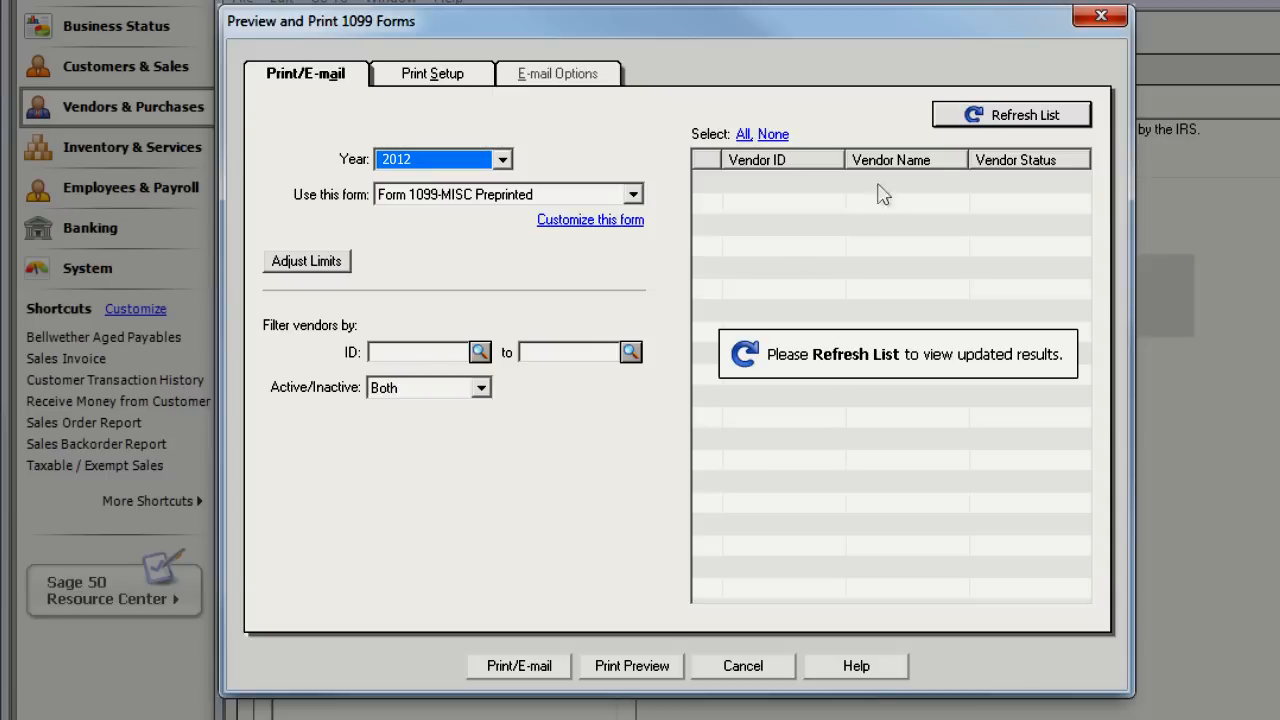
pyautogui.click(1010, 112)
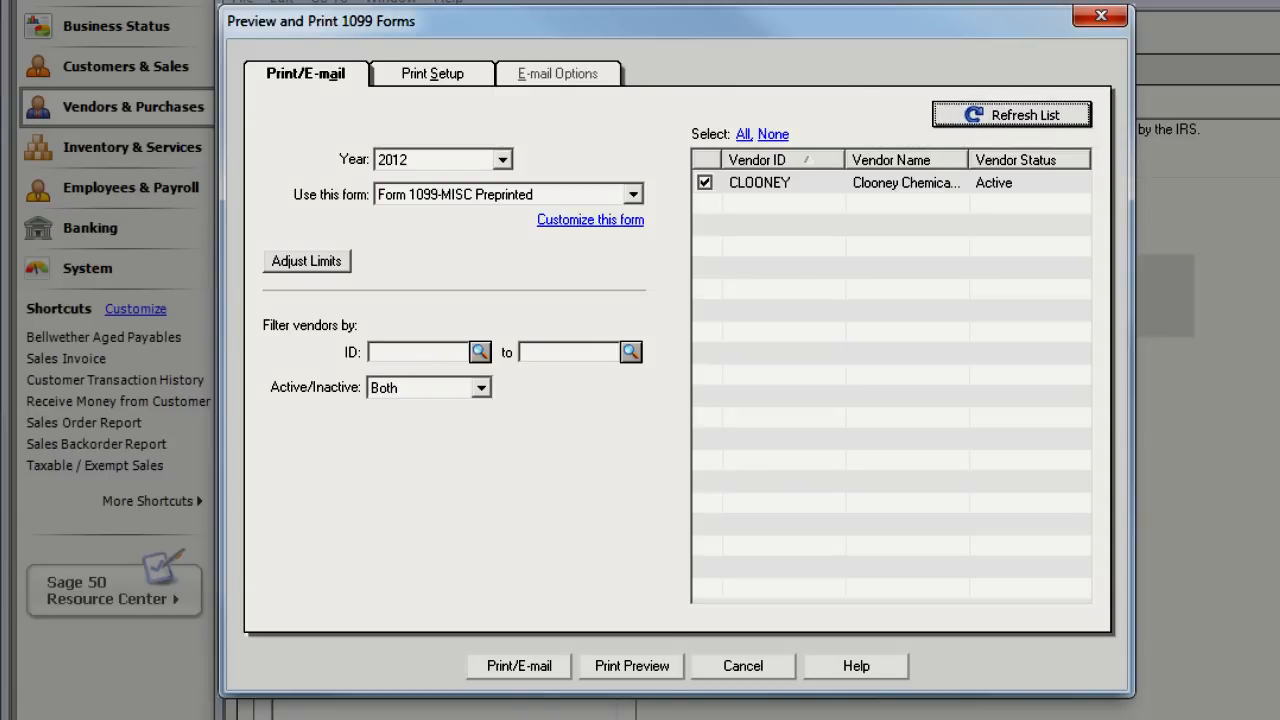